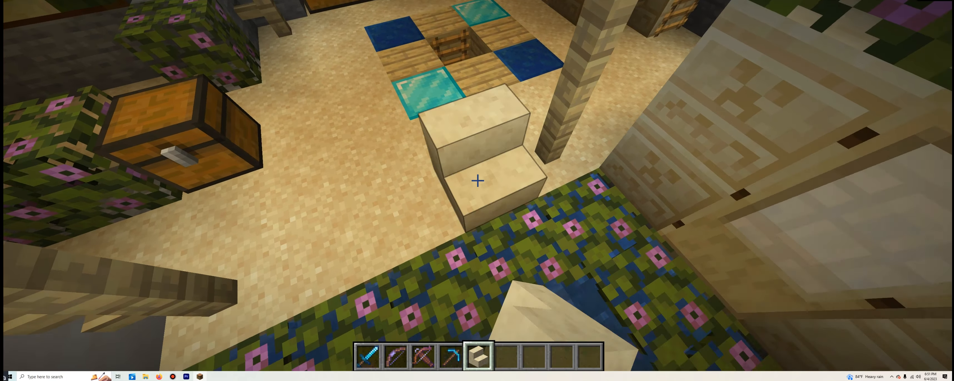
{"action": "mouse_move", "coordinate": [477, 181]}
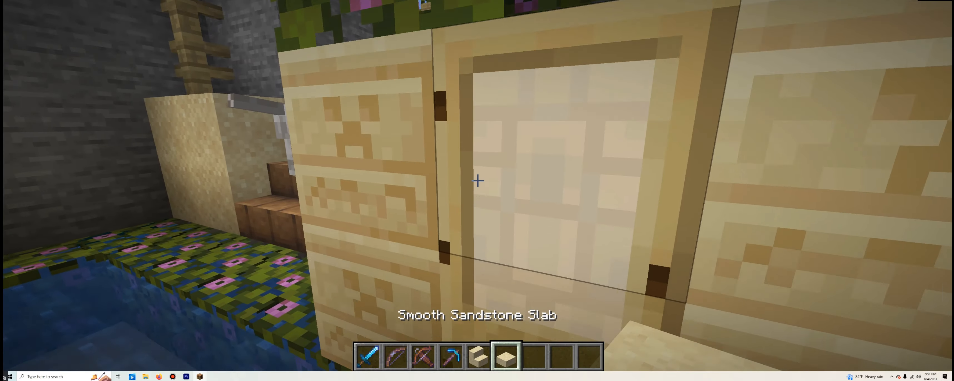
{"action": "mouse_move", "coordinate": [477, 183]}
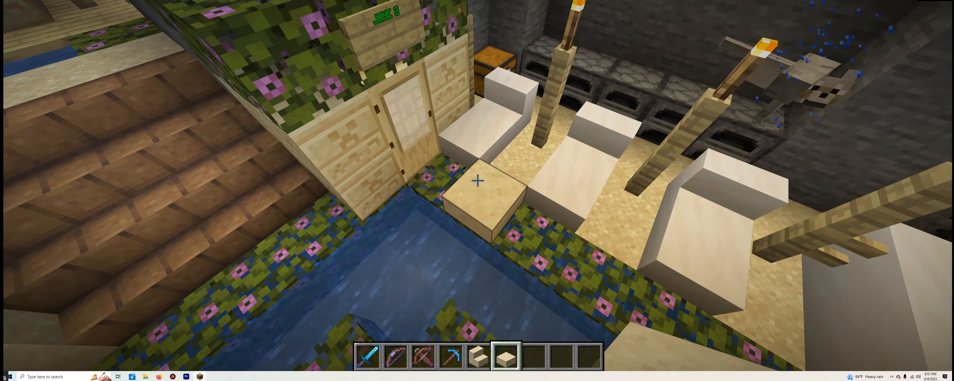
{"action": "mouse_move", "coordinate": [477, 183]}
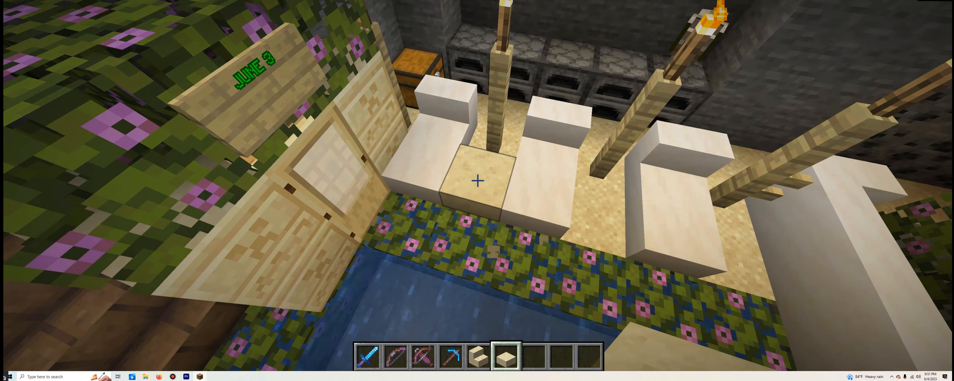
{"action": "mouse_move", "coordinate": [477, 181]}
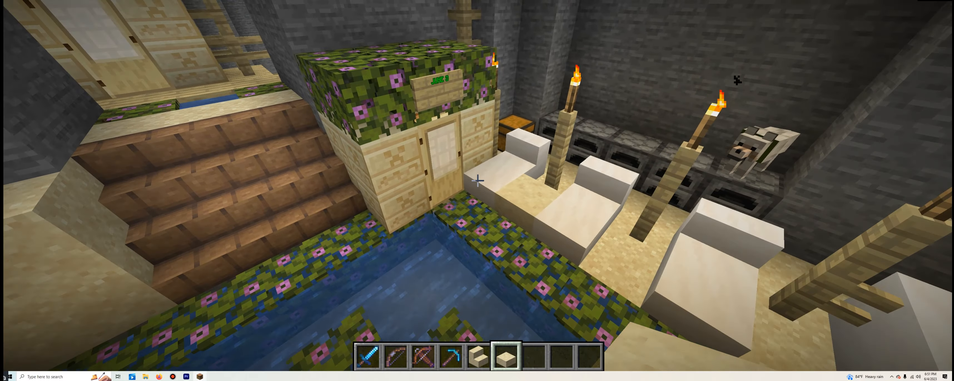
{"action": "mouse_move", "coordinate": [477, 183]}
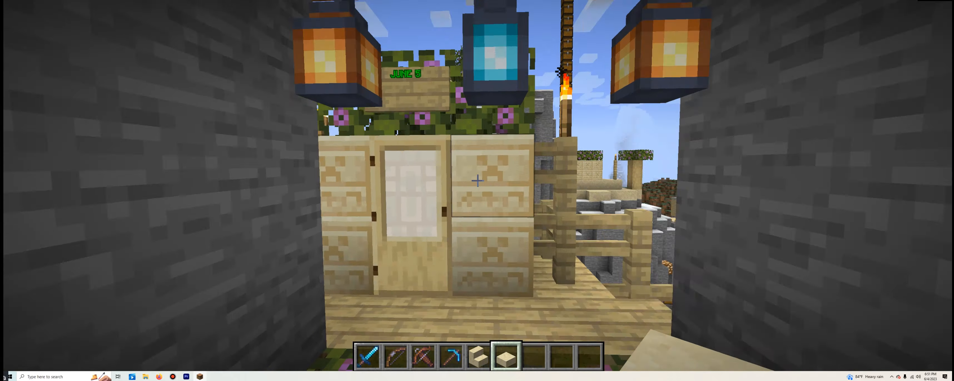
{"action": "mouse_move", "coordinate": [477, 183]}
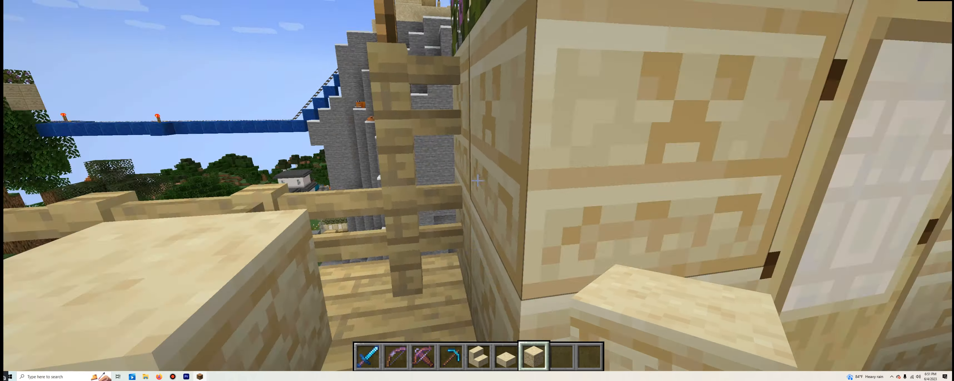
{"action": "mouse_move", "coordinate": [477, 182]}
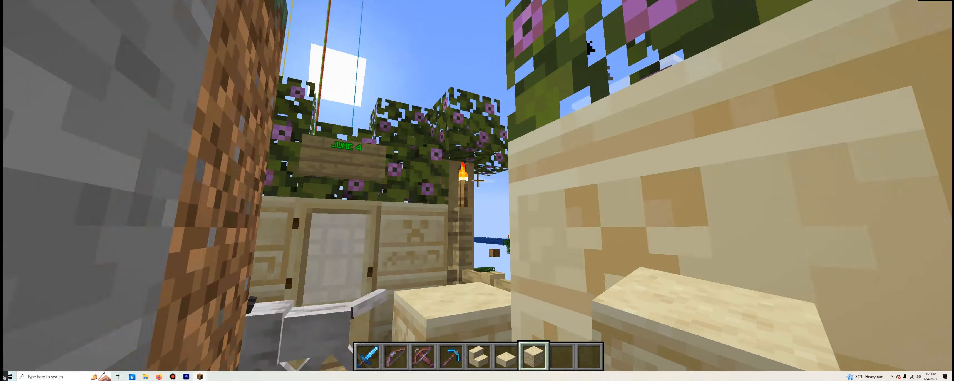